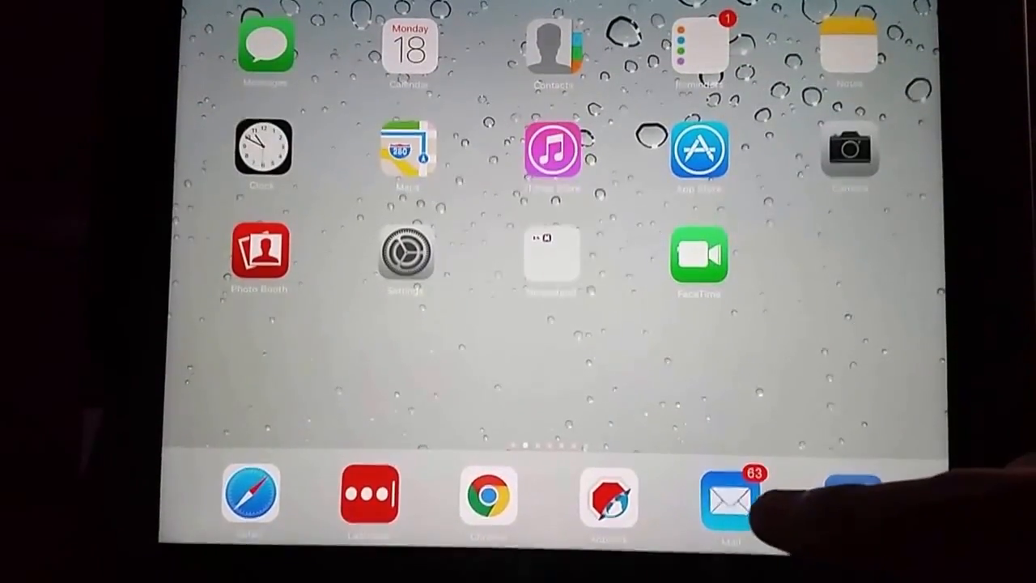
- Launch Mail and bring up the Printer Options sheet for the Seven days in radio email
left_click(728, 495)
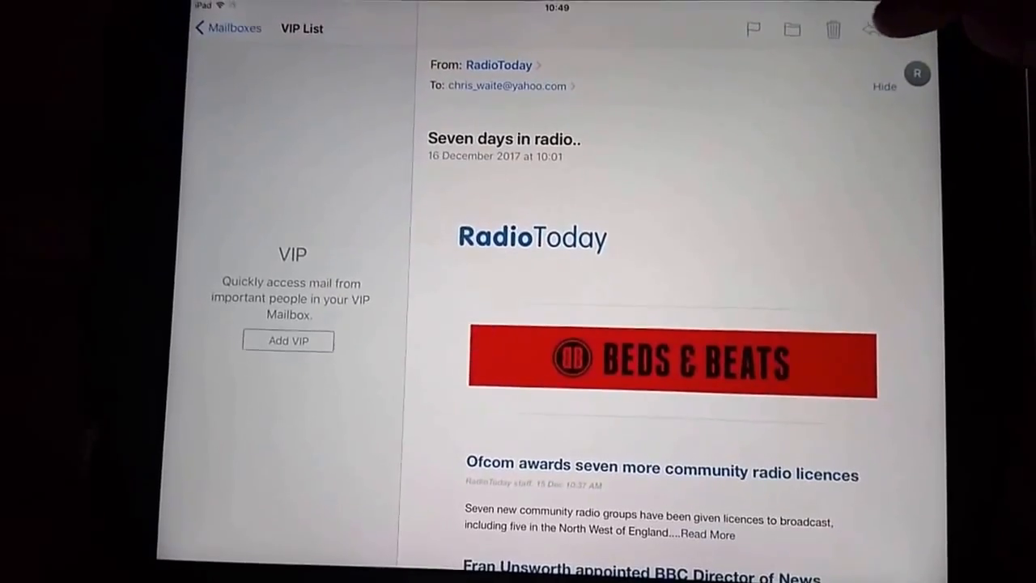
left_click(873, 30)
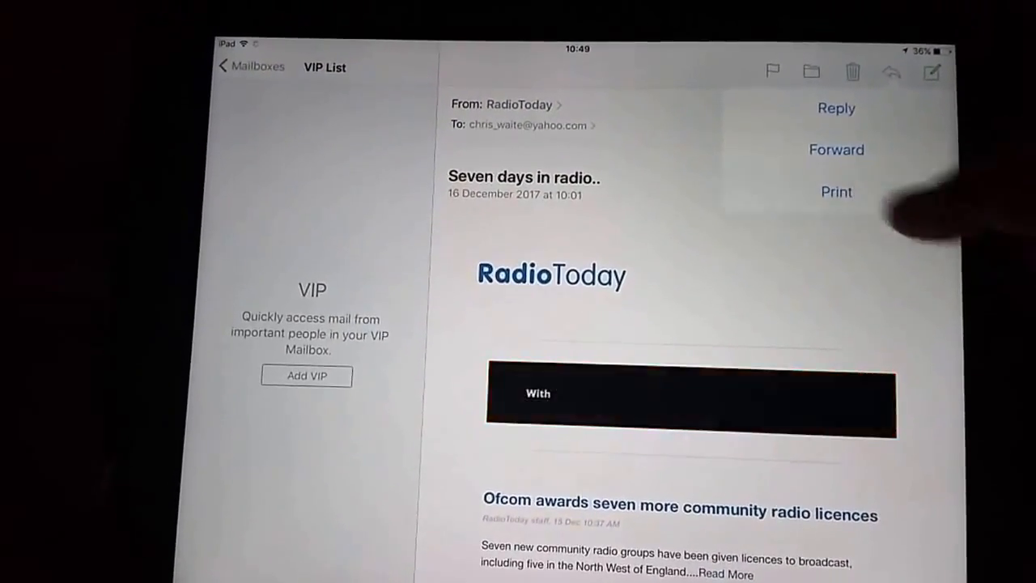
left_click(836, 191)
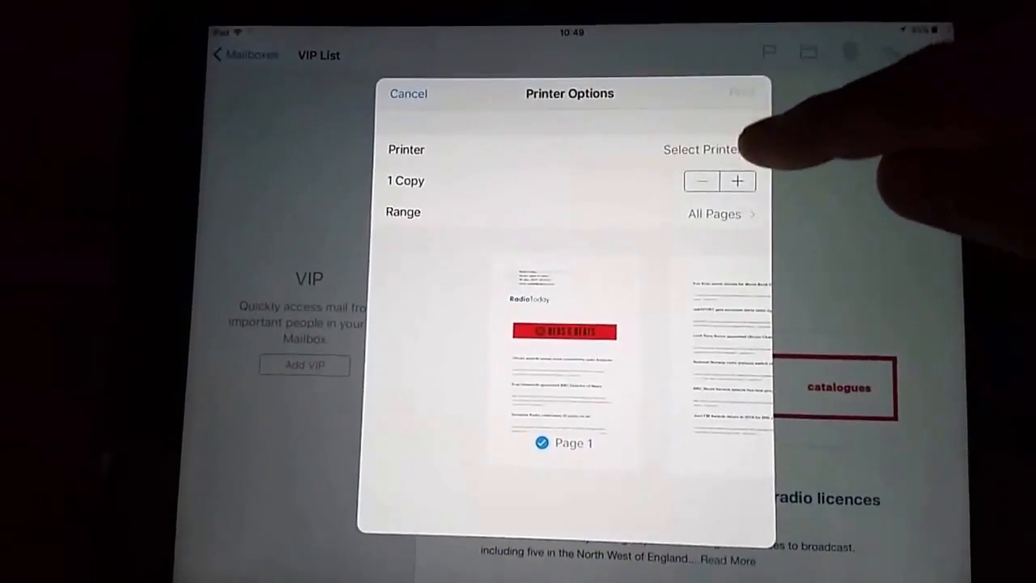
- Choose EPSON WF-2660 Series as the printer for the email printout
left_click(699, 149)
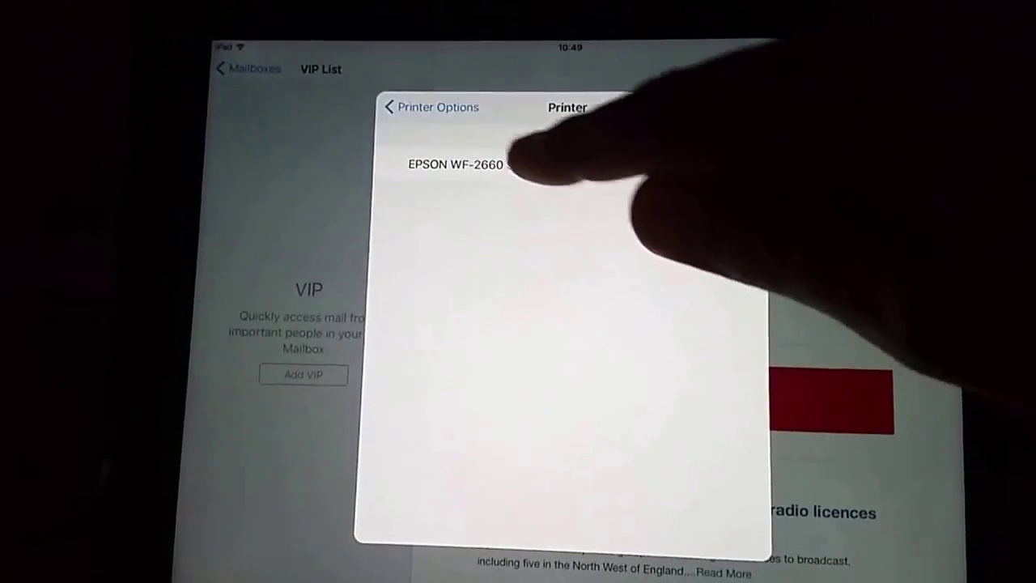
left_click(456, 170)
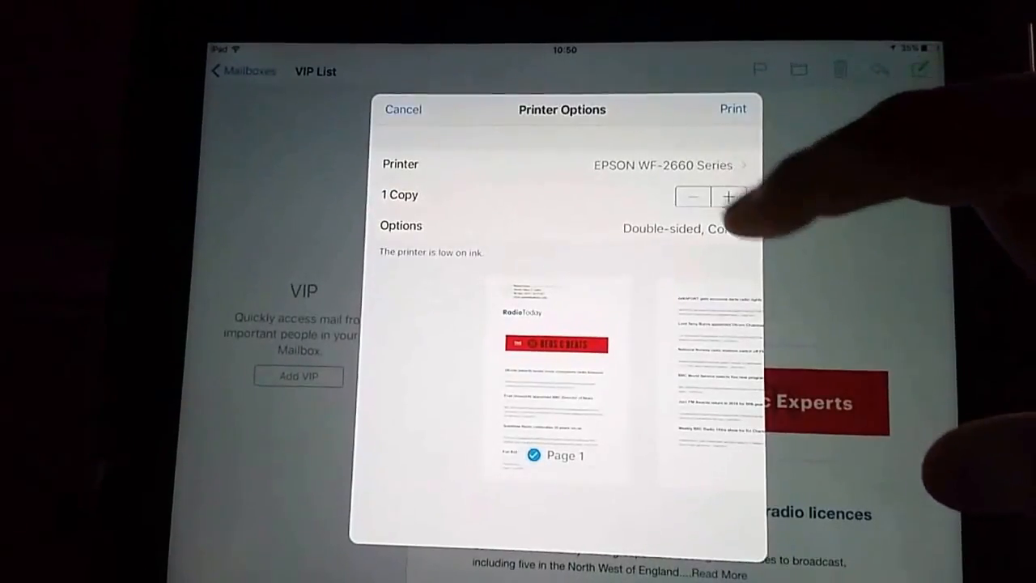
- Keep the print run at 1 copy and expand the Range, Double-sided and Black & White settings
left_click(726, 197)
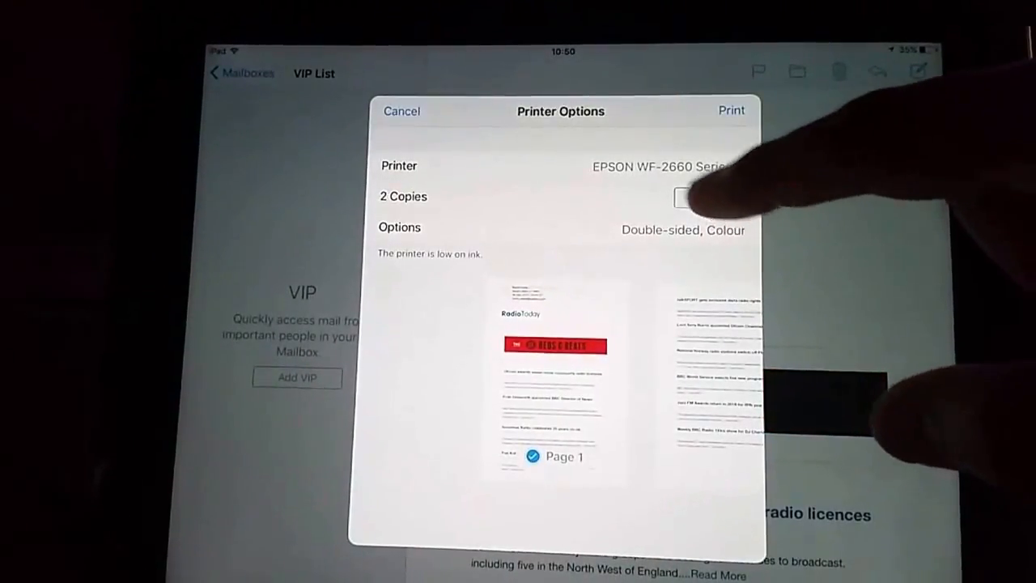
left_click(693, 201)
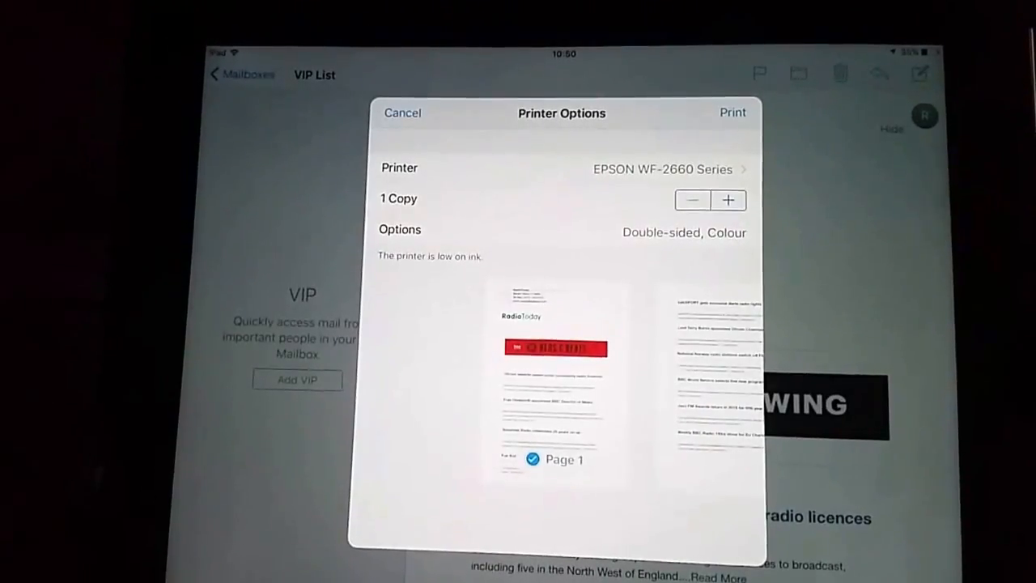
left_click(400, 230)
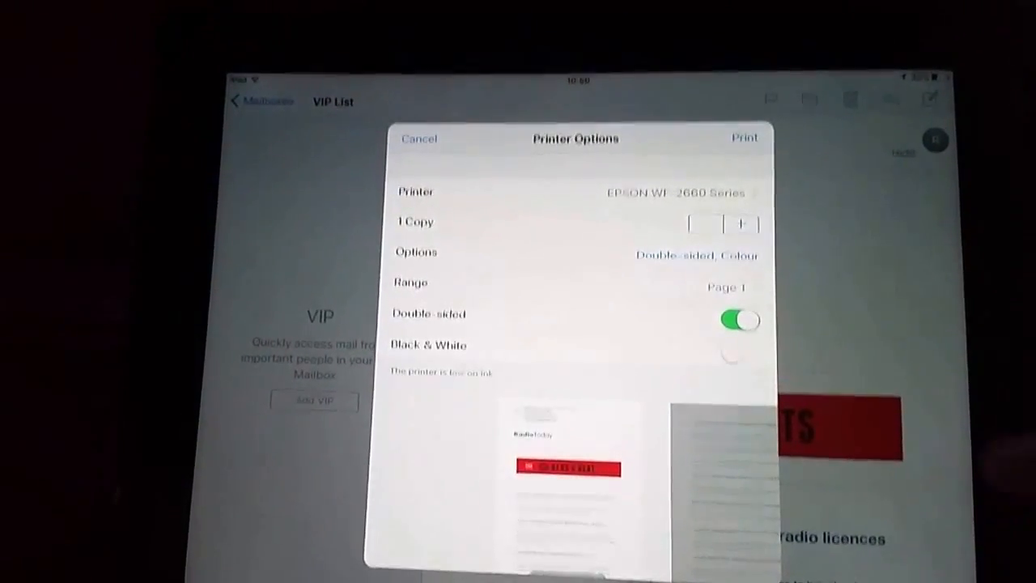
- Leave Double-sided on and switch the printout to Black & White
left_click(738, 321)
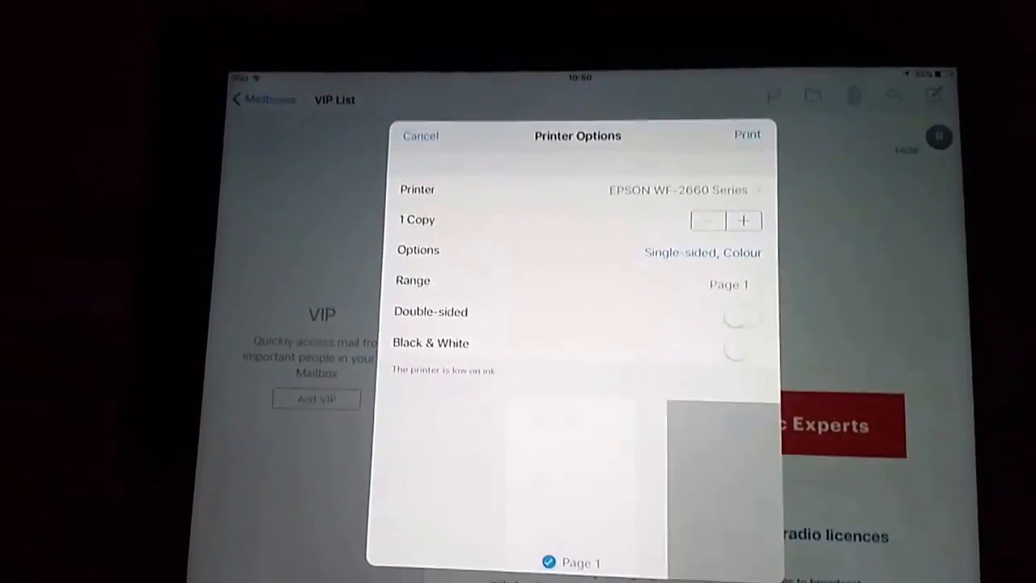
left_click(739, 314)
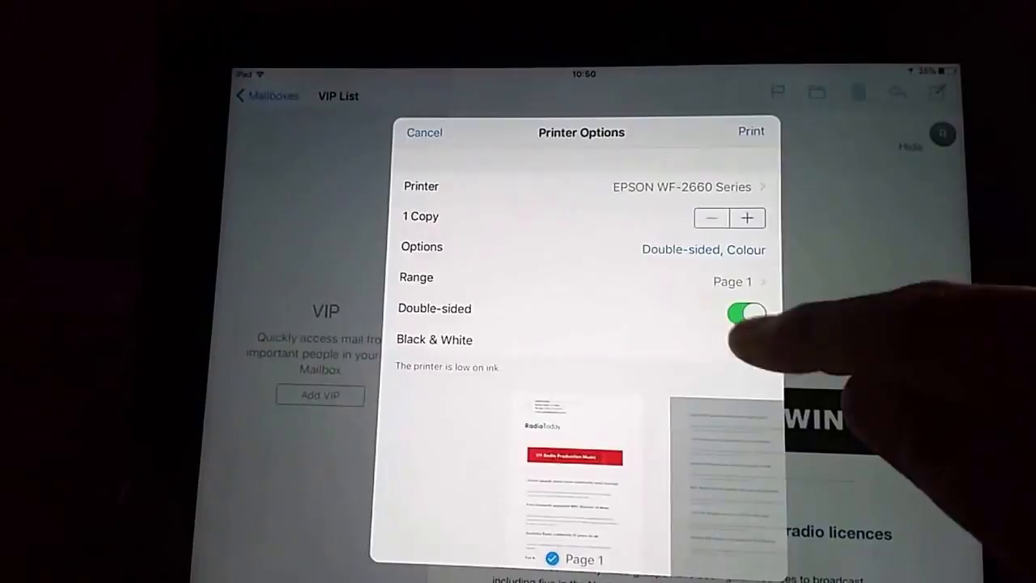
left_click(745, 345)
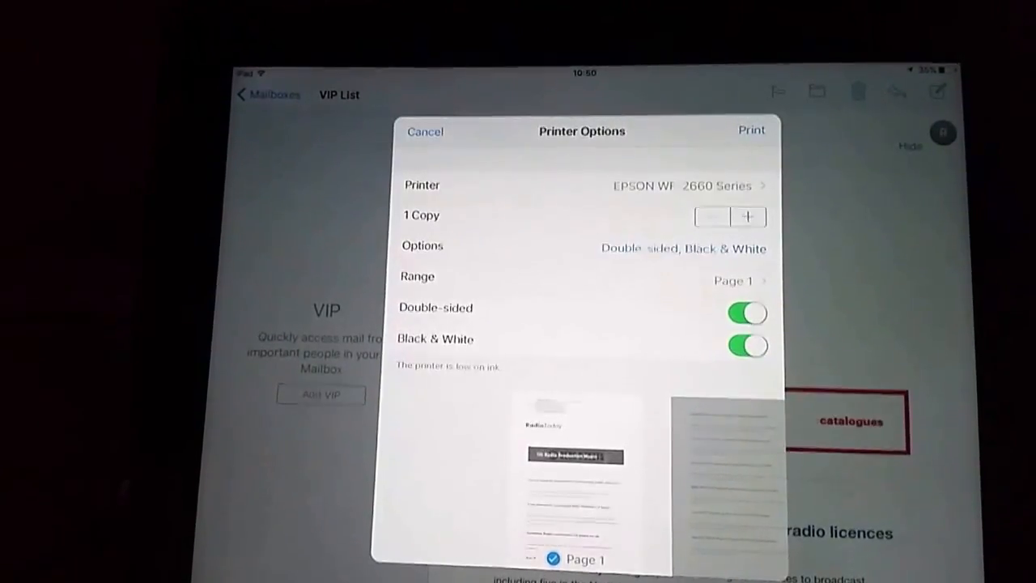